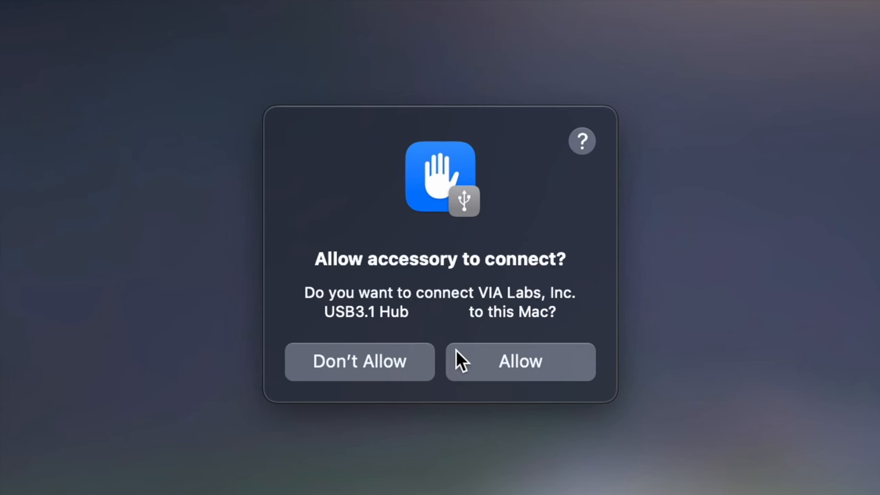
{"action": "mouse_move", "coordinate": [516, 299]}
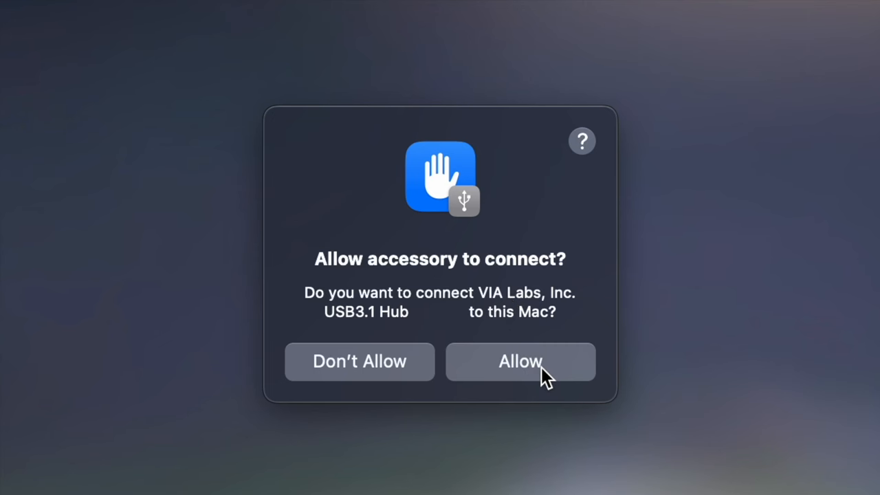
{"action": "mouse_move", "coordinate": [546, 378]}
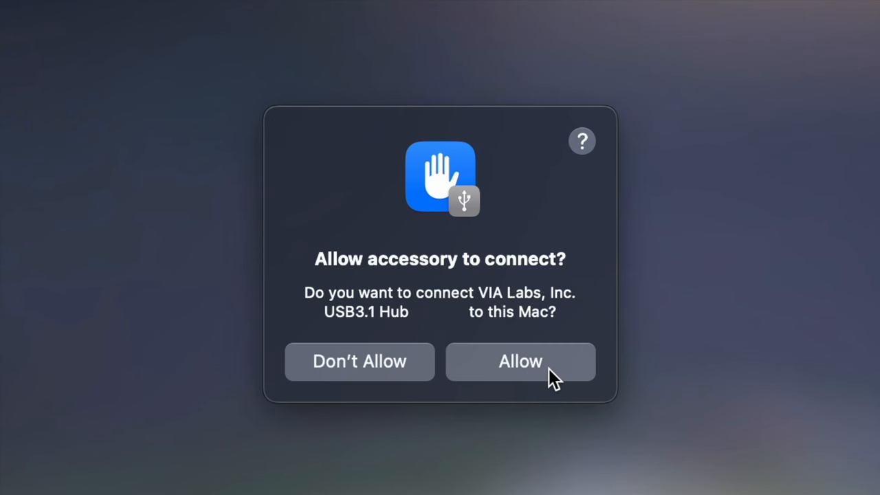
Allow the VIA Labs USB3.1 Hub accessory to connect to this Mac
{"action": "left_click", "coordinate": [521, 361]}
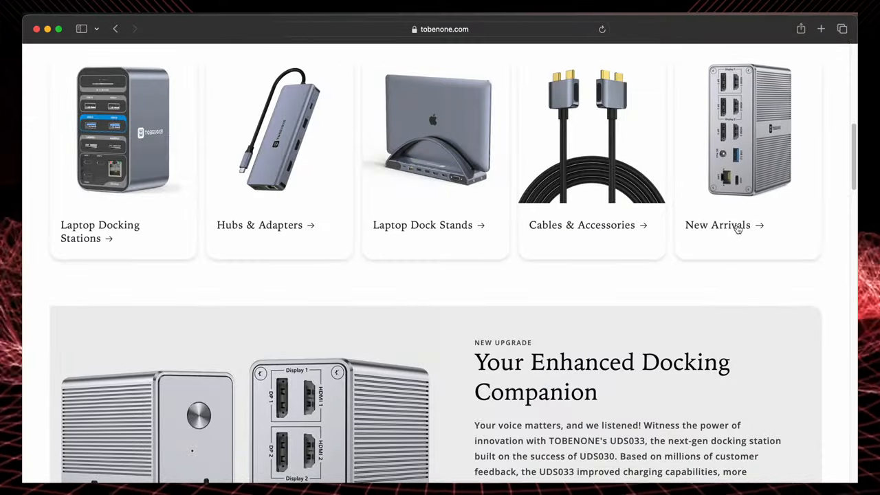
{"action": "scroll", "scroll_direction": "down", "scroll_amount": 3}
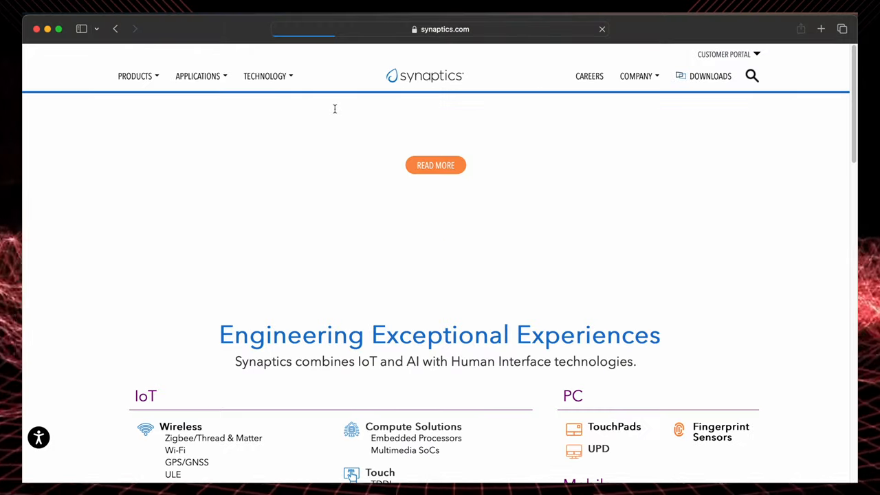
Navigate synaptics.com via Products > DisplayLink Graphics to the macOS DisplayLink drivers page
{"action": "left_click", "coordinate": [134, 76]}
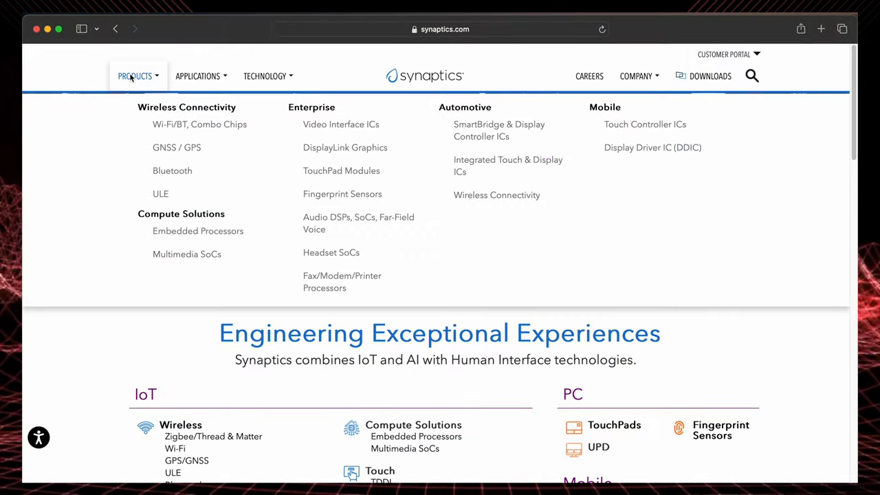
{"action": "left_click", "coordinate": [345, 147]}
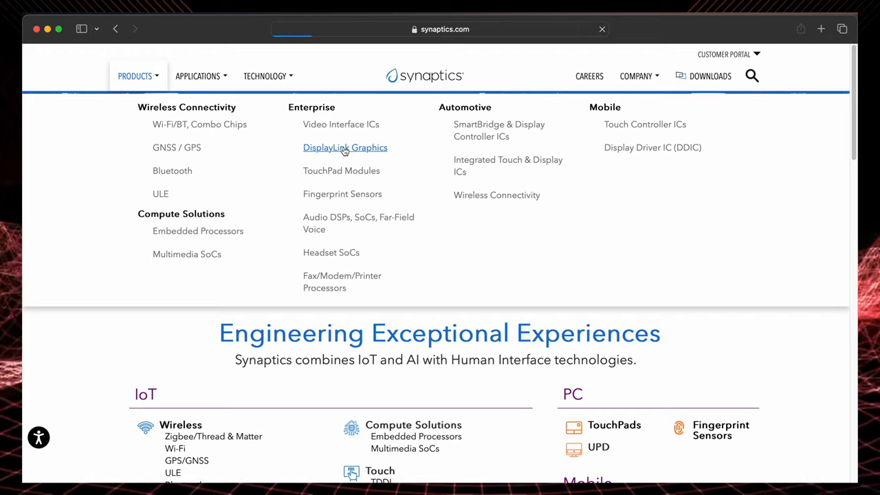
{"action": "left_click", "coordinate": [345, 147]}
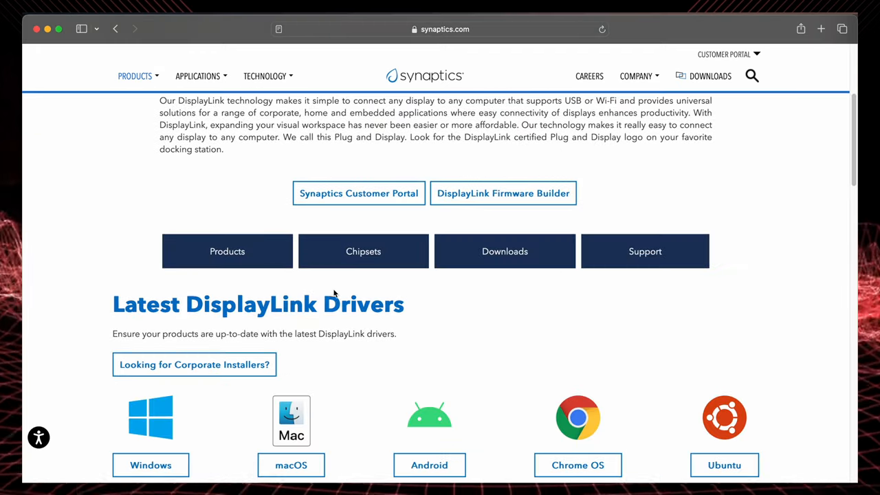
{"action": "scroll", "scroll_direction": "down", "scroll_amount": 3}
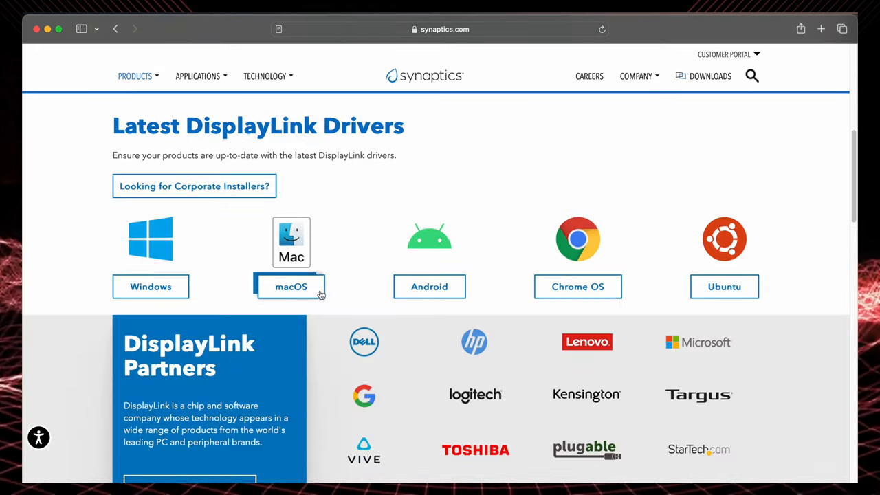
{"action": "left_click", "coordinate": [291, 287]}
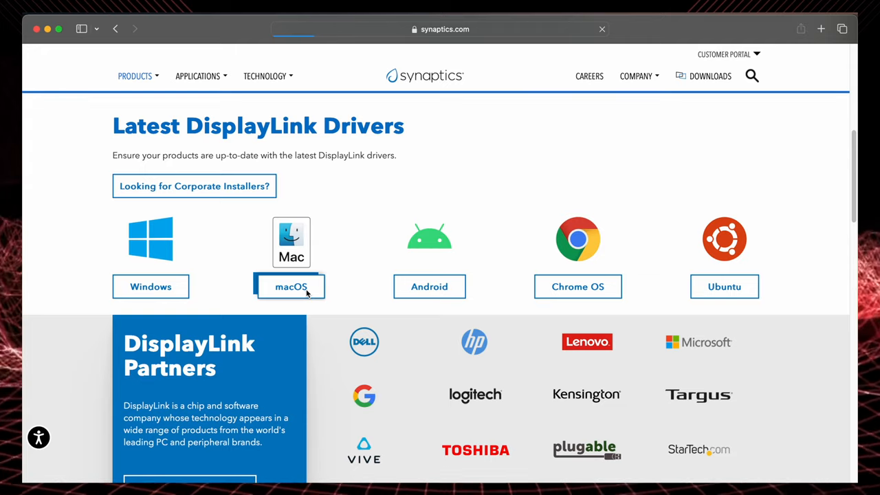
{"action": "left_click", "coordinate": [290, 286]}
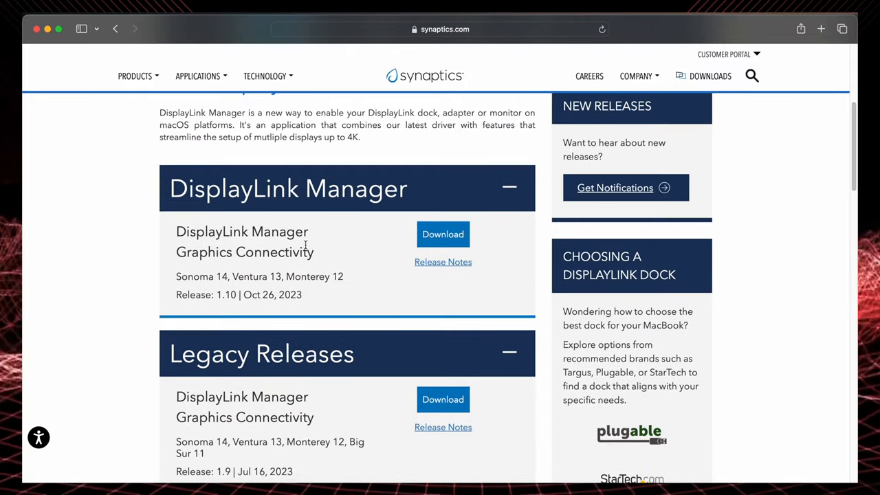
Download DisplayLink Manager 1.10 for macOS, accepting the Synaptics license agreement
{"action": "left_click", "coordinate": [442, 234]}
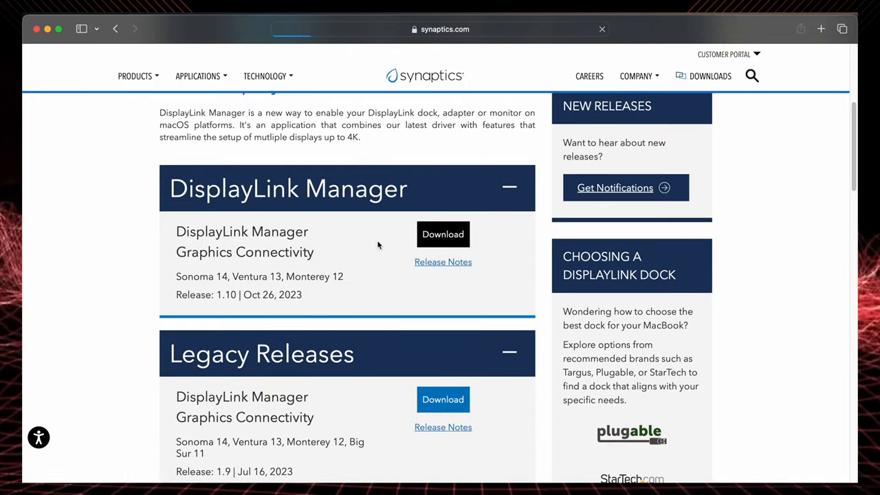
{"action": "left_click", "coordinate": [443, 233]}
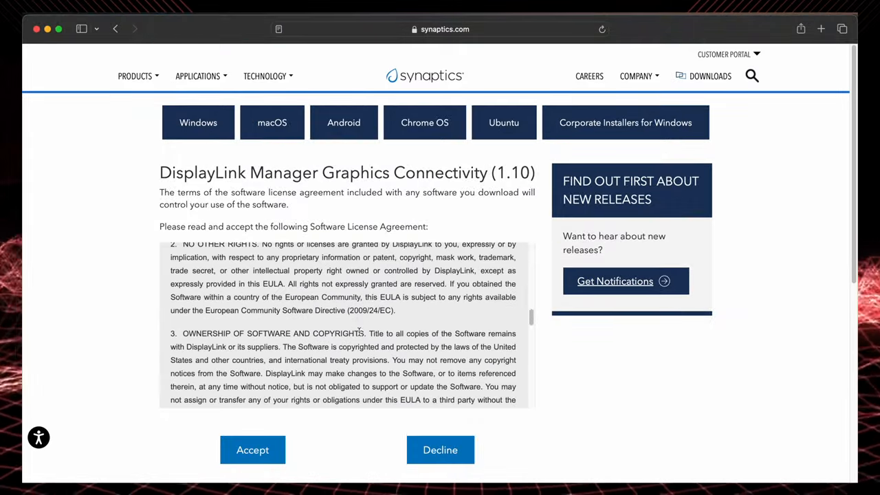
{"action": "scroll", "scroll_direction": "down", "scroll_amount": 3}
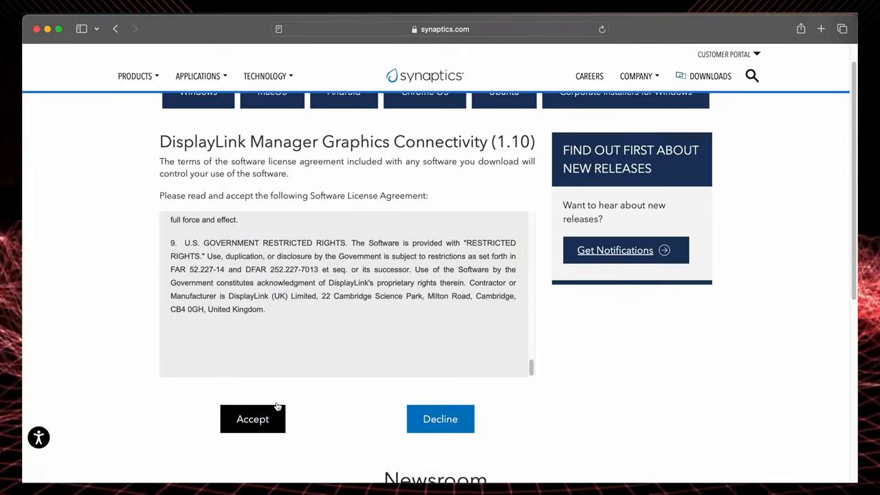
{"action": "left_click", "coordinate": [252, 418]}
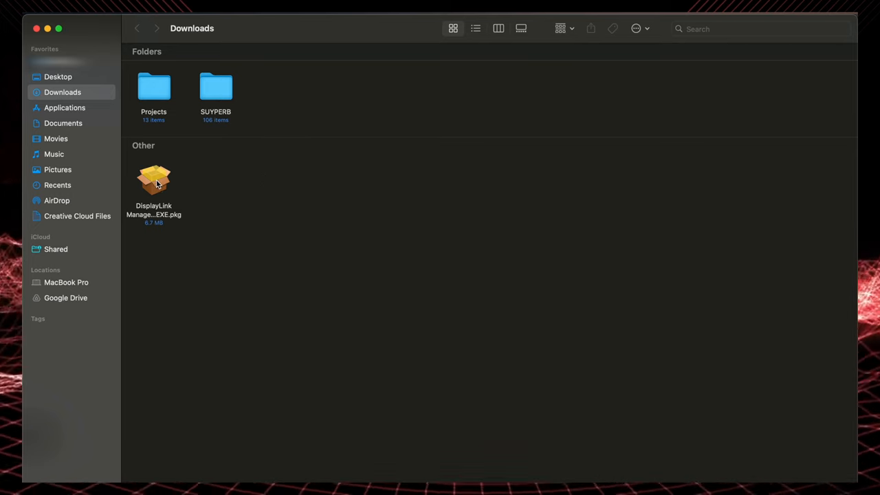
Launch the DisplayLink Manager .pkg from Downloads and proceed through introduction and license to Install
{"action": "left_click", "coordinate": [154, 180]}
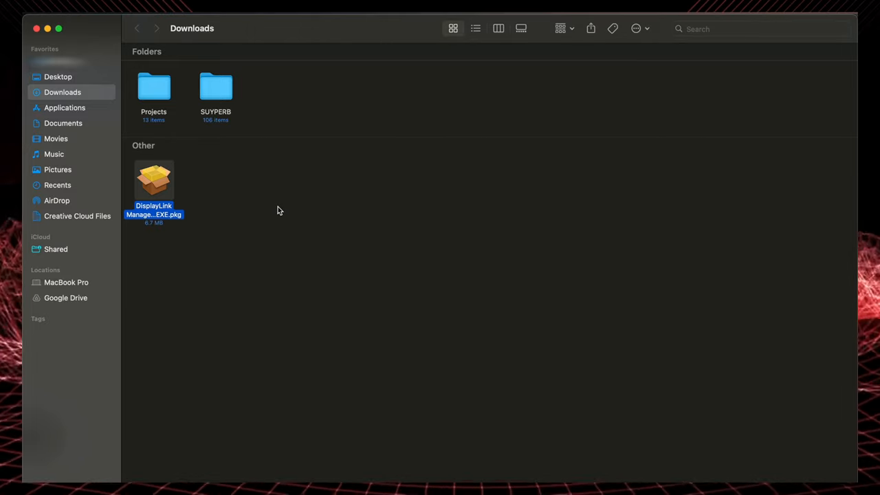
{"action": "double_click", "coordinate": [154, 179]}
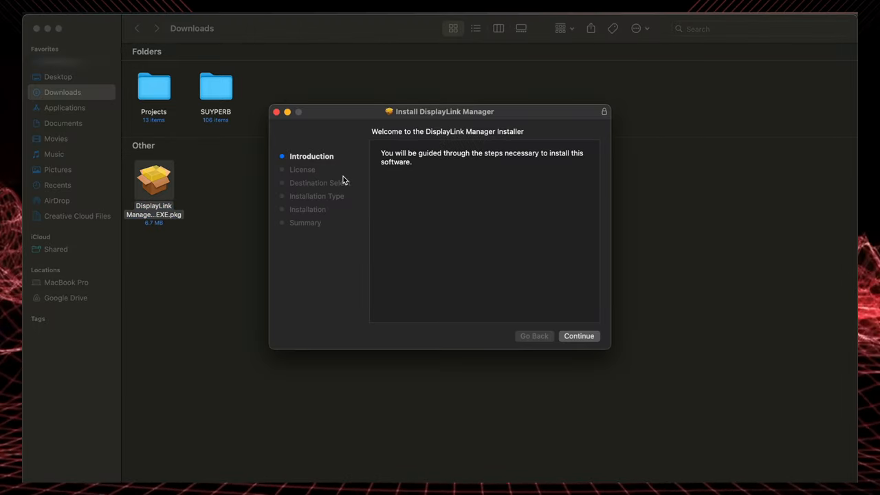
{"action": "left_click", "coordinate": [578, 335]}
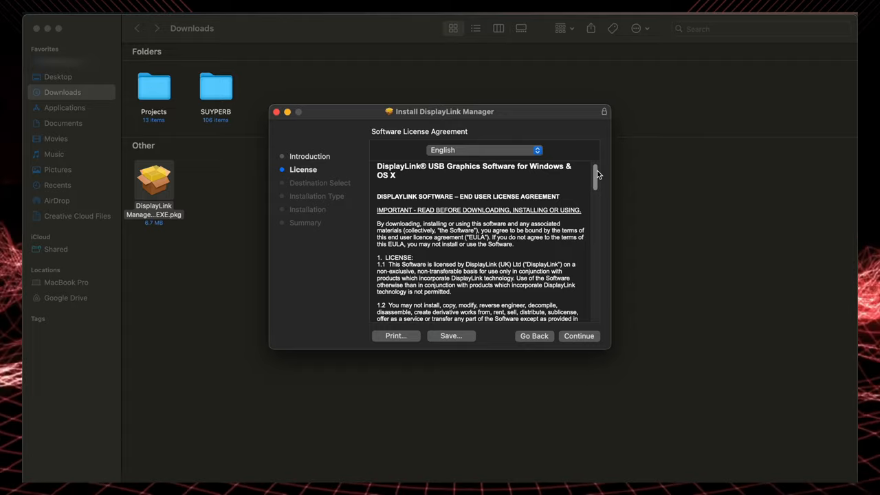
{"action": "scroll", "scroll_direction": "down", "scroll_amount": 3}
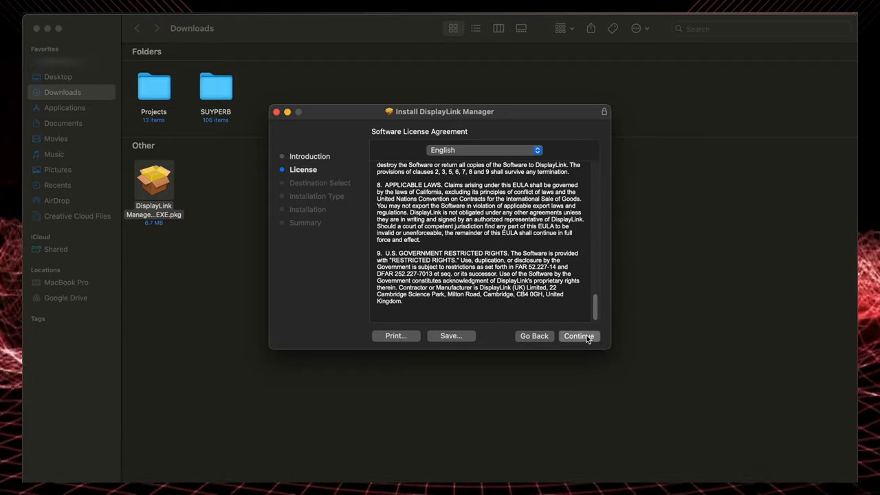
{"action": "left_click", "coordinate": [578, 336]}
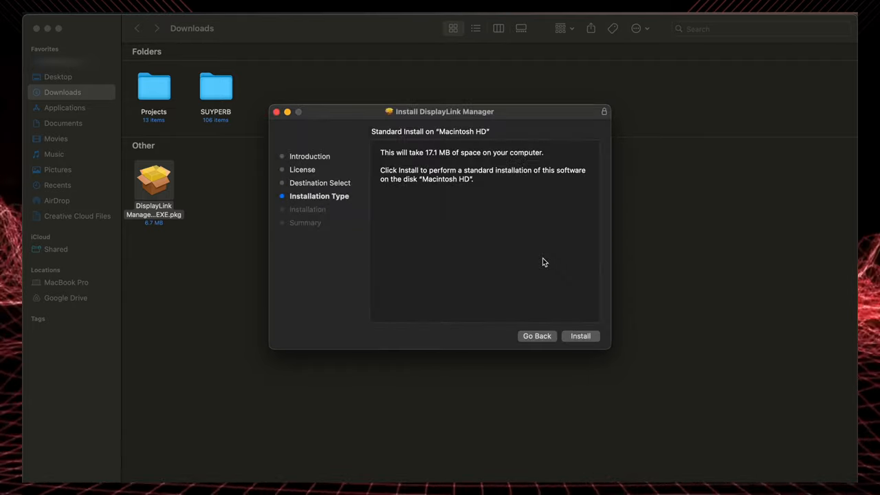
{"action": "left_click", "coordinate": [580, 335]}
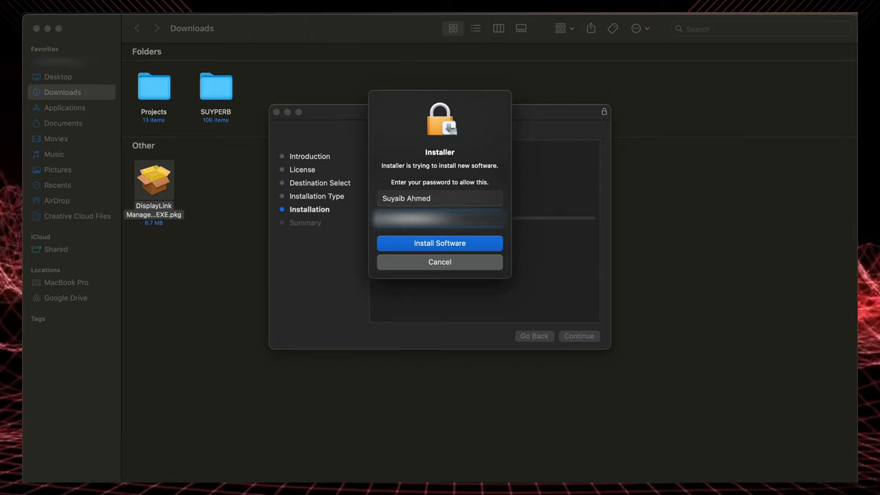
Authorise the install, then enable Screen & System Audio Recording for DisplayLink Manager with the password
{"action": "left_click", "coordinate": [439, 242]}
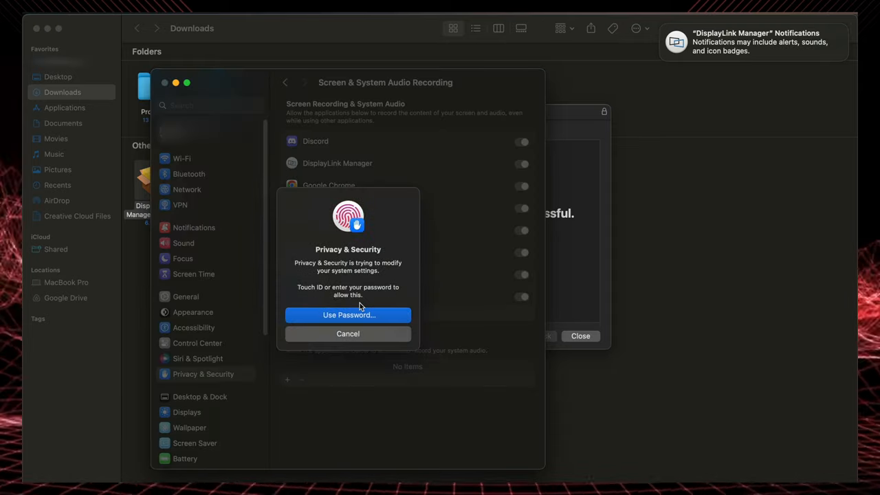
{"action": "left_click", "coordinate": [348, 315]}
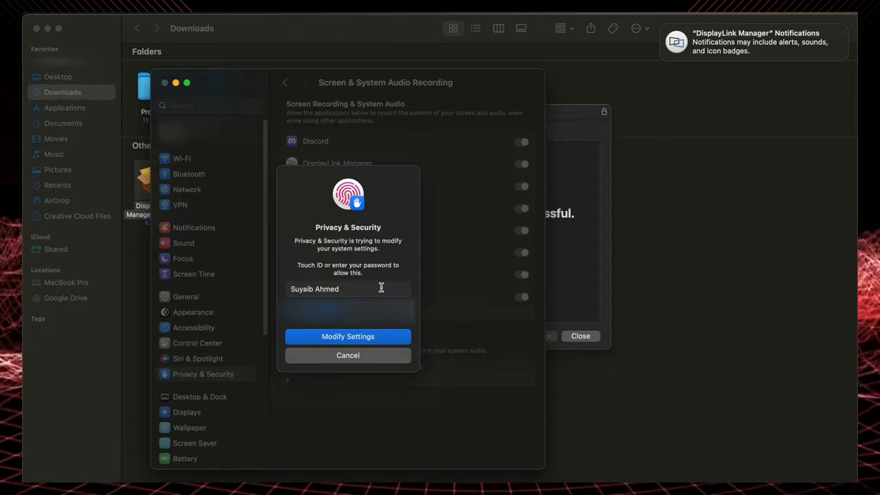
{"action": "left_click", "coordinate": [348, 336]}
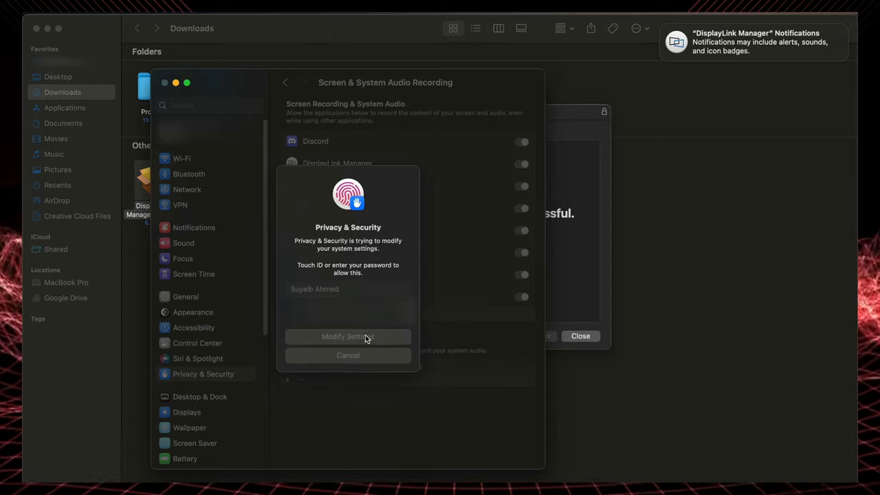
{"action": "left_click", "coordinate": [348, 336]}
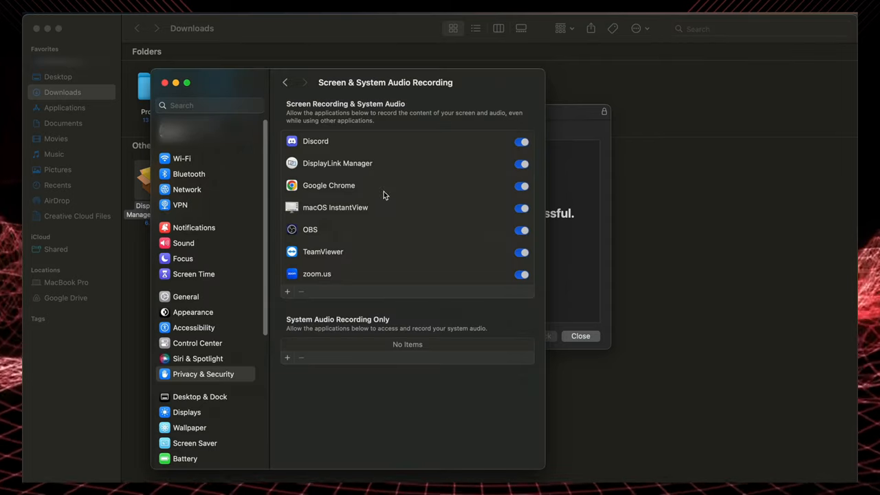
{"action": "mouse_move", "coordinate": [345, 149]}
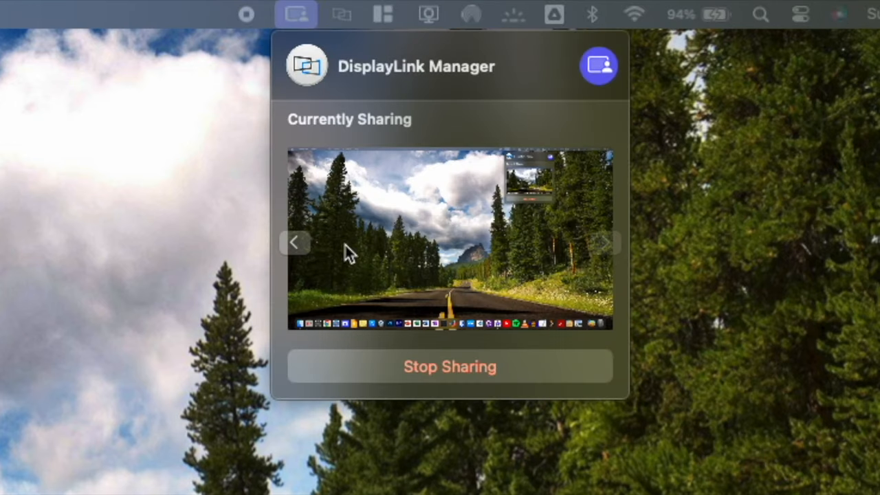
{"action": "mouse_move", "coordinate": [299, 244]}
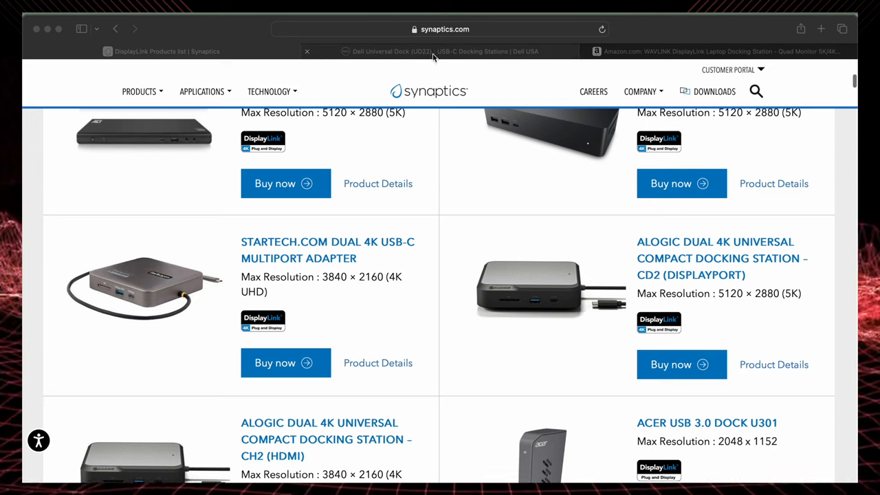
View the Dell Universal Dock UD22 page and photos, then the WAVLINK DisplayLink dock listing on Amazon
{"action": "left_click", "coordinate": [440, 51]}
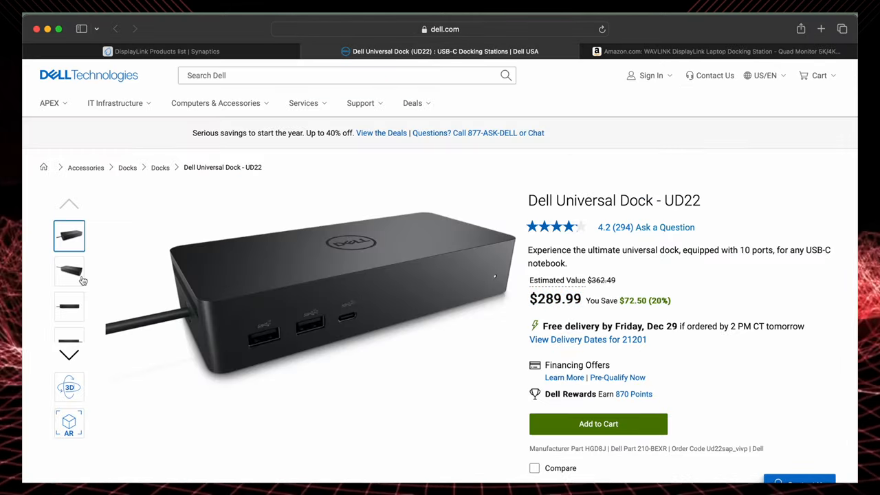
{"action": "left_click", "coordinate": [69, 306]}
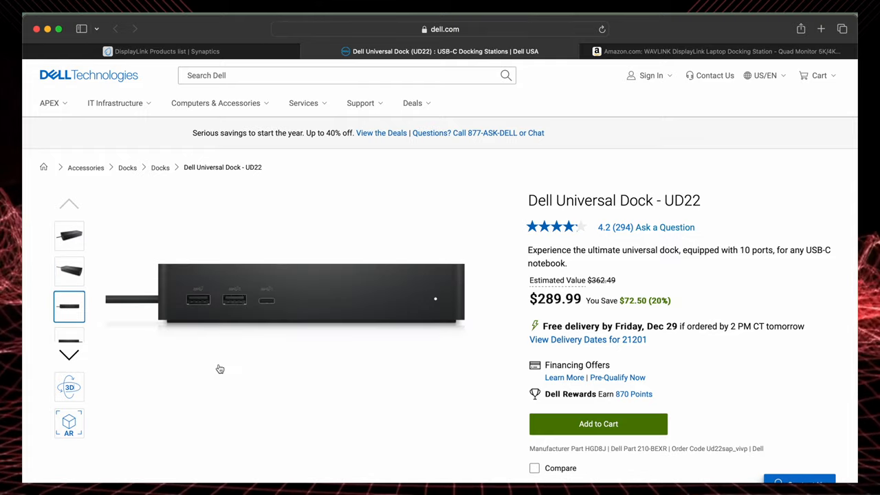
{"action": "left_click", "coordinate": [721, 51]}
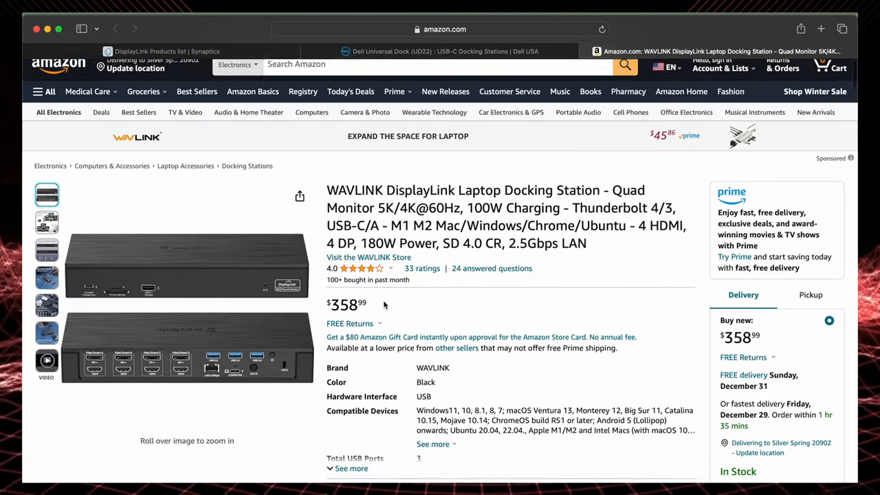
{"action": "scroll", "scroll_direction": "down", "scroll_amount": 3}
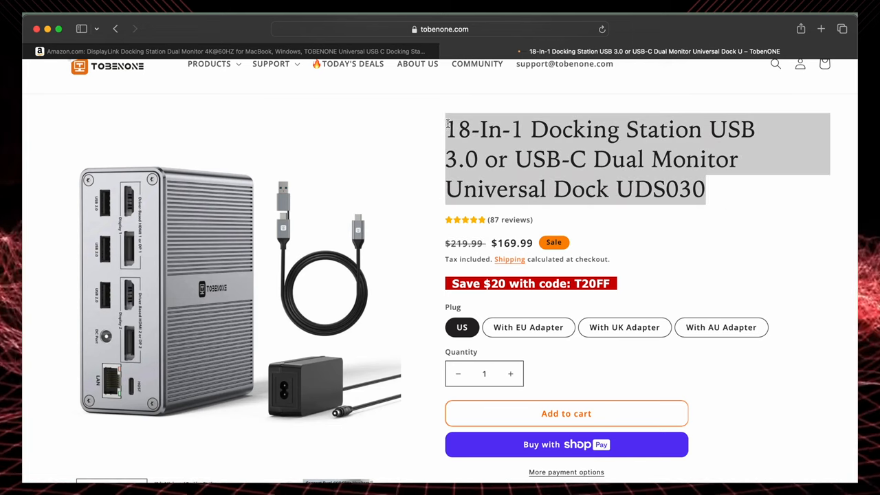
{"action": "left_click", "coordinate": [659, 247]}
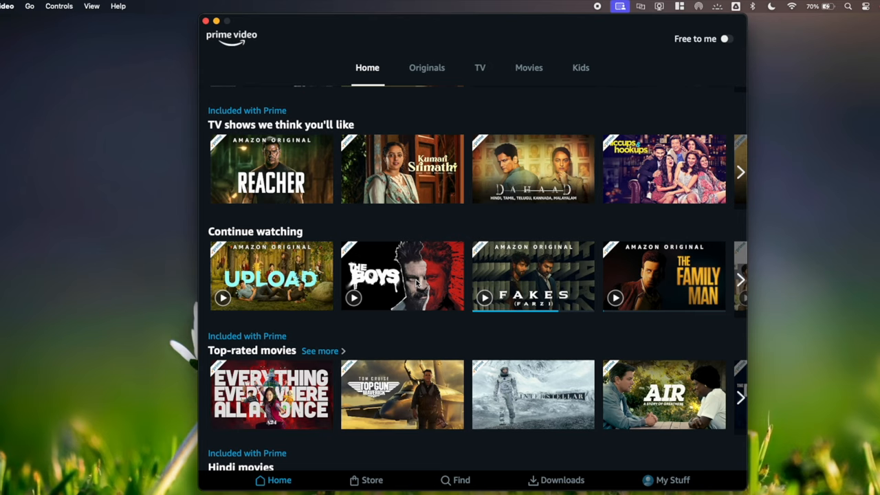
Resume The Boys Season 2 Episode 1 and scrub forward to about 25:27
{"action": "left_click", "coordinate": [402, 275]}
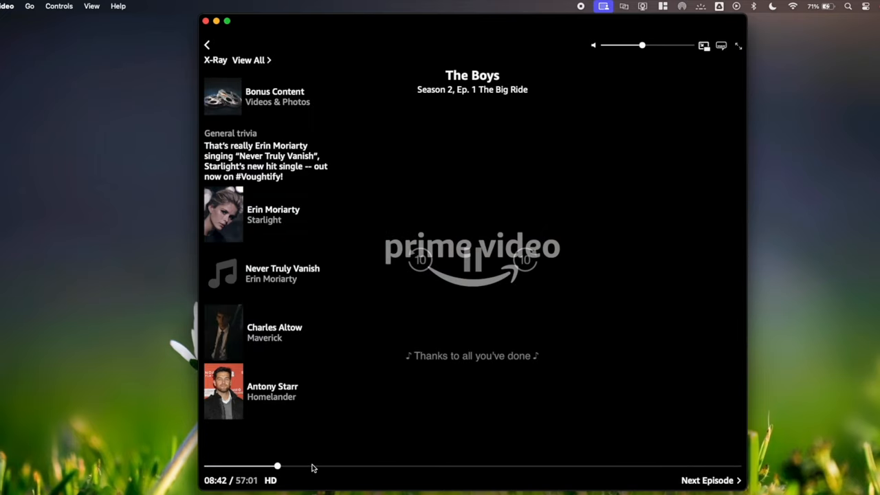
{"action": "left_click_drag", "start_coordinate": [277, 466], "coordinate": [369, 466]}
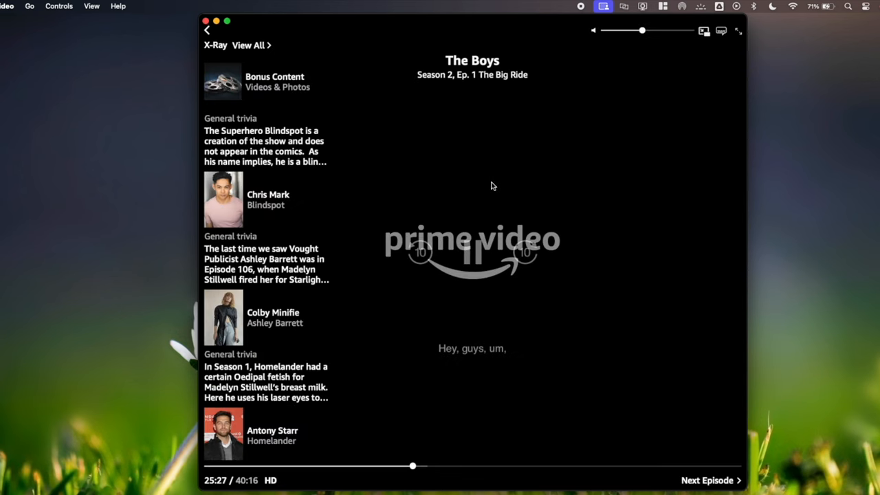
{"action": "mouse_move", "coordinate": [472, 257]}
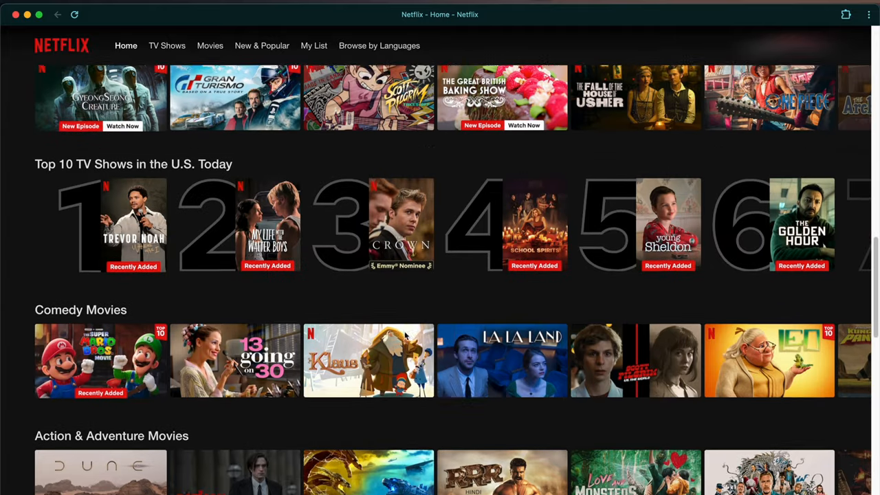
Open Trevor Noah: I Wish You Would from Top 10 TV Shows and attempt to play it
{"action": "left_click", "coordinate": [134, 225]}
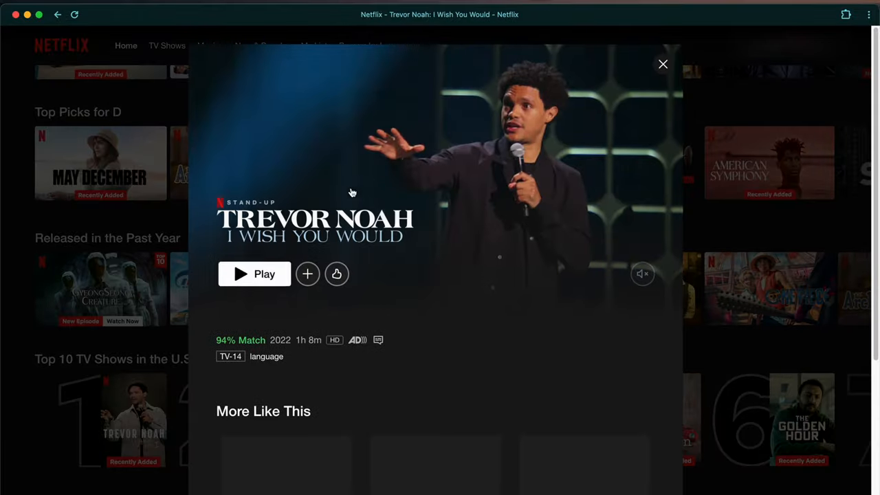
{"action": "left_click", "coordinate": [254, 273]}
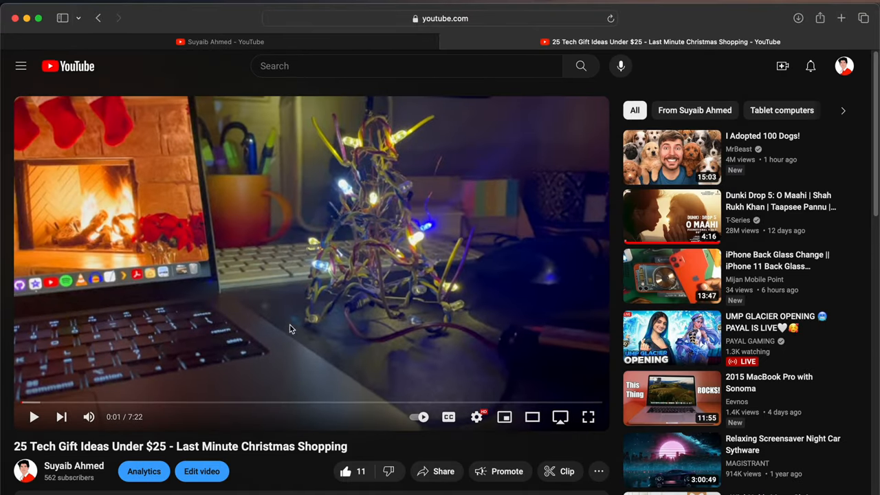
Start playing the 25 Tech Gift Ideas Under $25 video on YouTube
{"action": "left_click", "coordinate": [34, 416]}
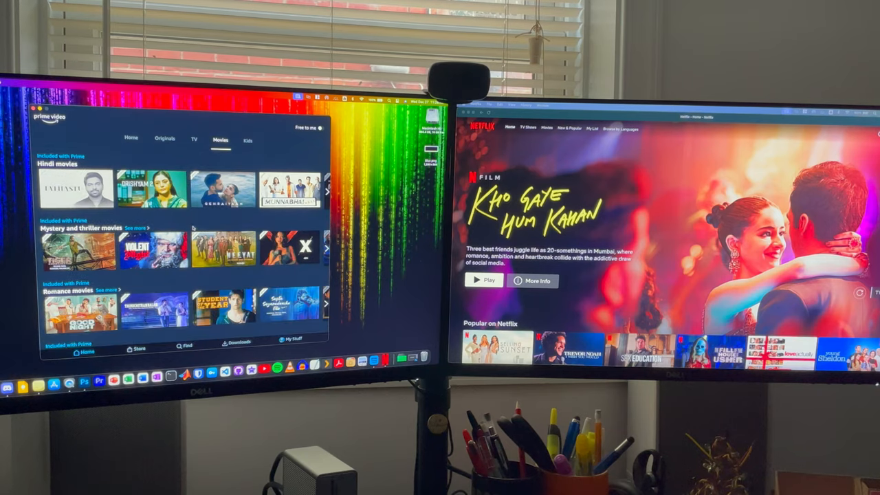
Scroll the Movies tab, open Saltburn under Amazon Originals and start playing the movie
{"action": "scroll", "scroll_direction": "down", "scroll_amount": 3}
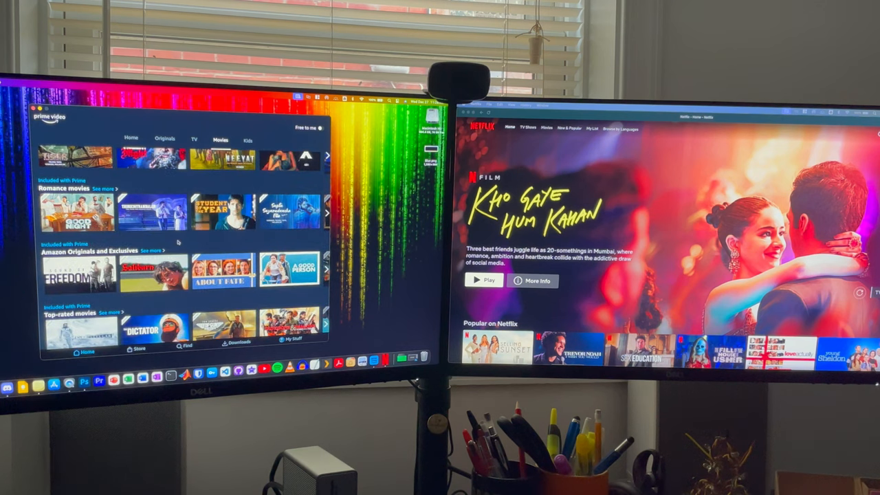
{"action": "scroll", "scroll_direction": "down", "scroll_amount": 3}
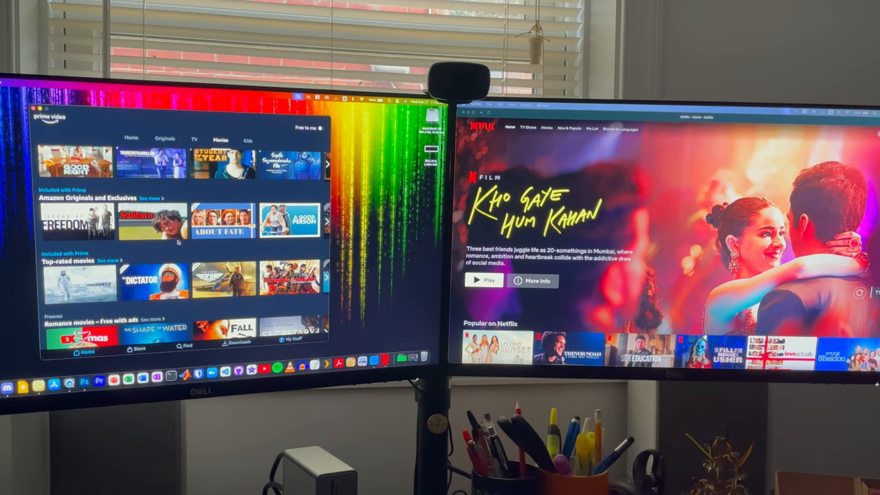
{"action": "left_click", "coordinate": [155, 219]}
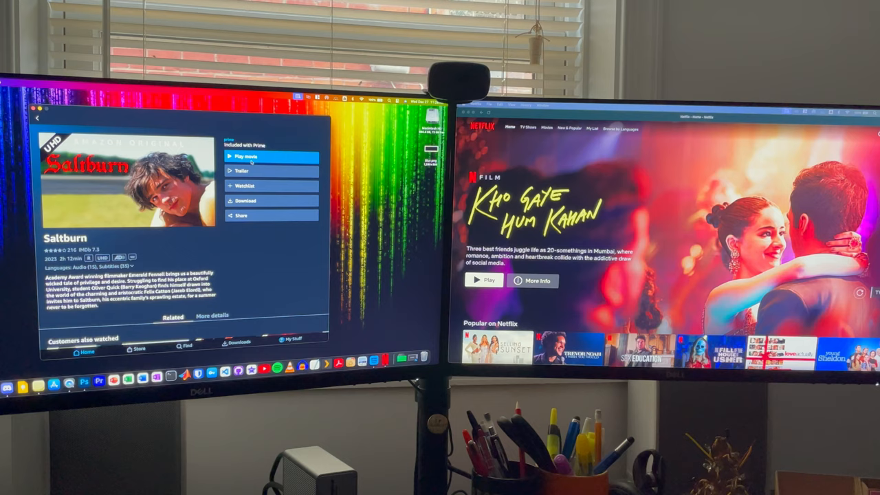
{"action": "left_click", "coordinate": [246, 157]}
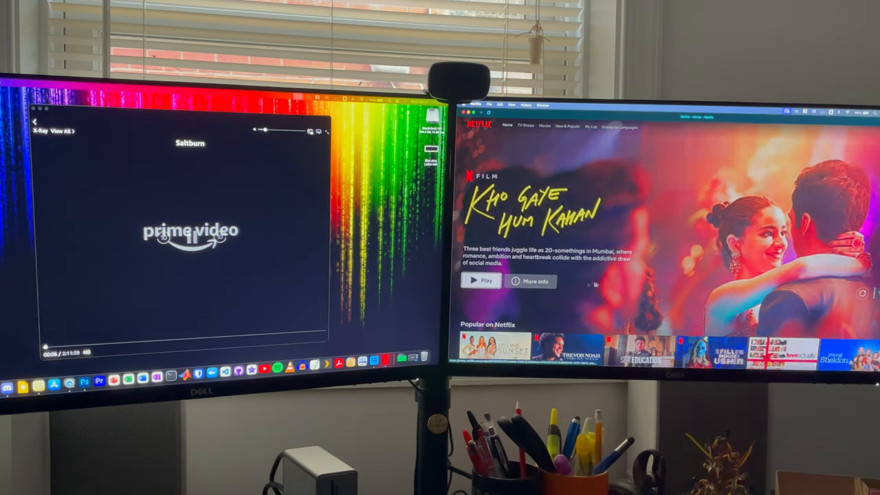
{"action": "left_click", "coordinate": [485, 280]}
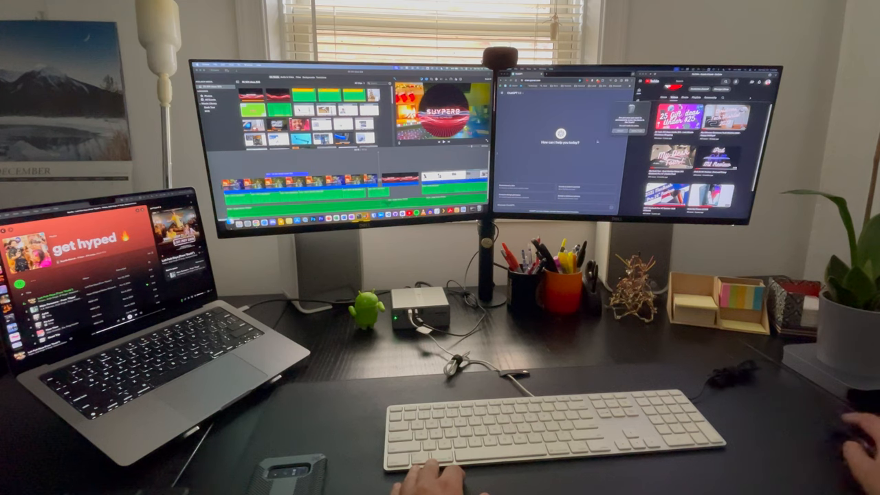
{"action": "mouse_move", "coordinate": [810, 447]}
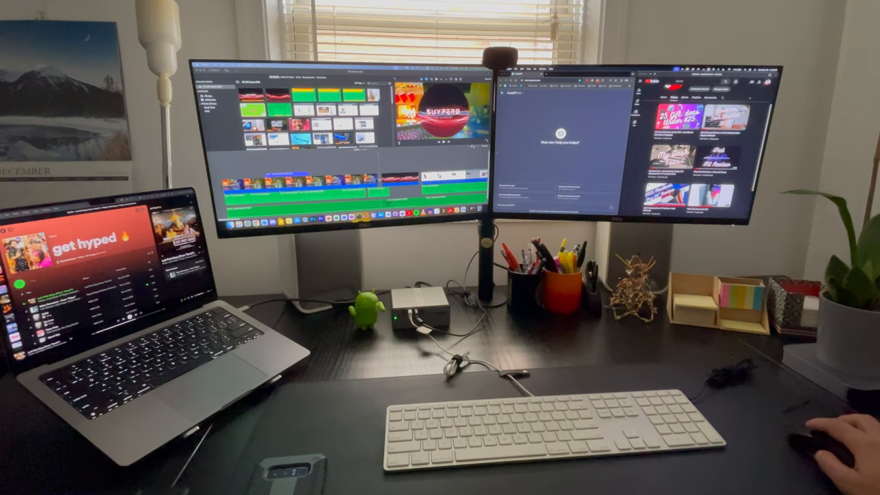